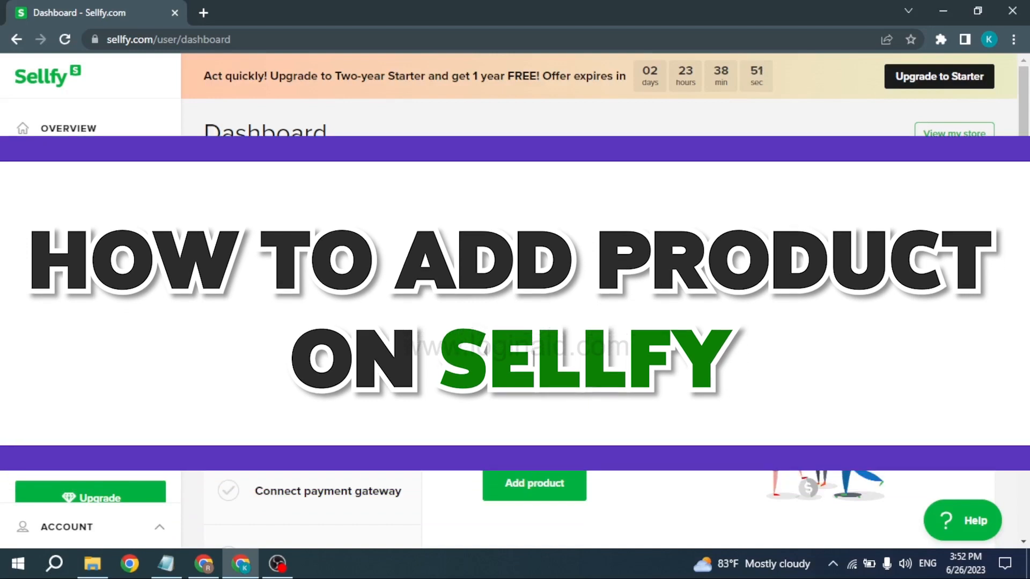
Start creating a new product from the Products area, choosing the physical product type.
scroll("down", 3)
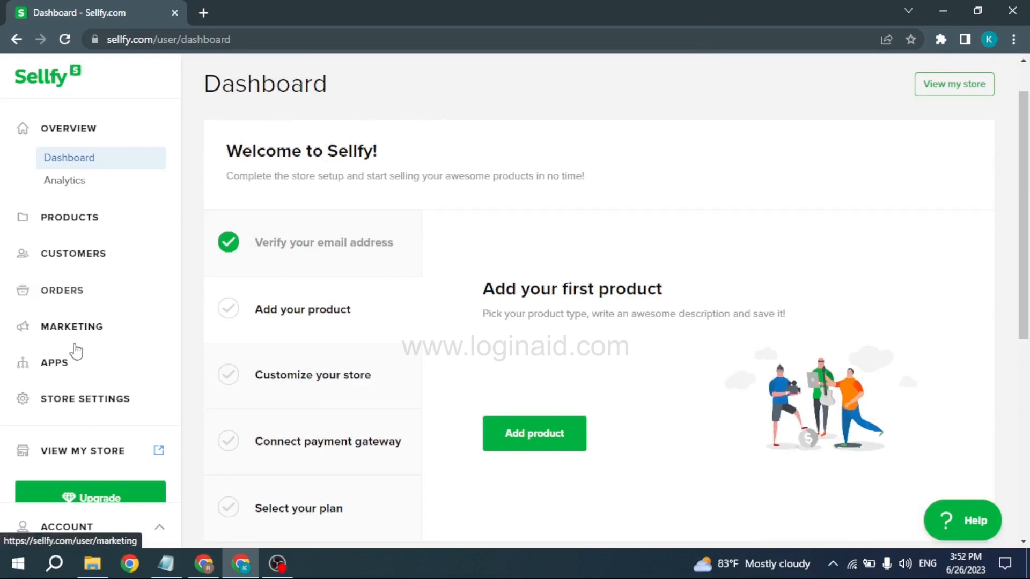
mouse_move(70, 474)
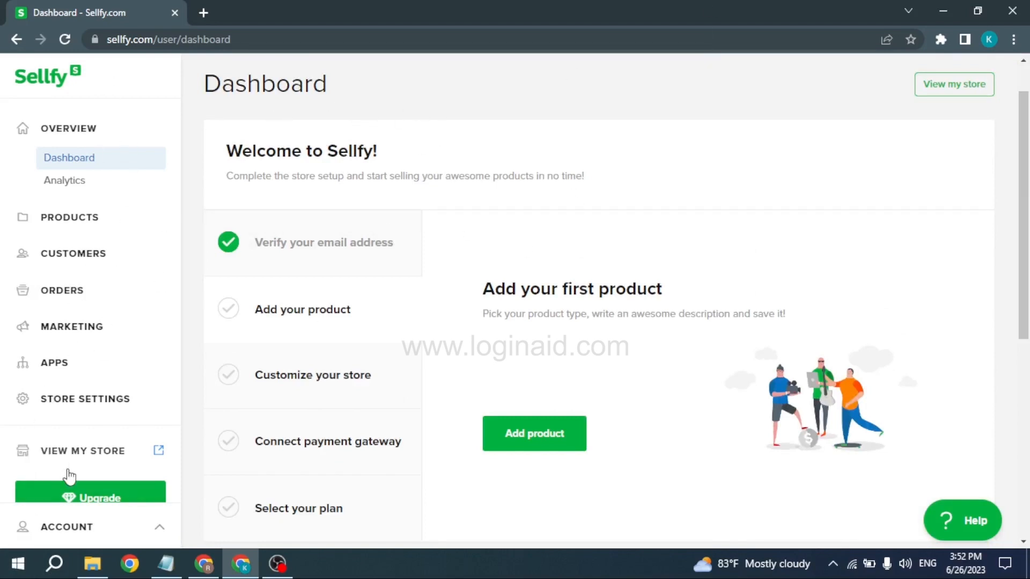
mouse_move(64, 228)
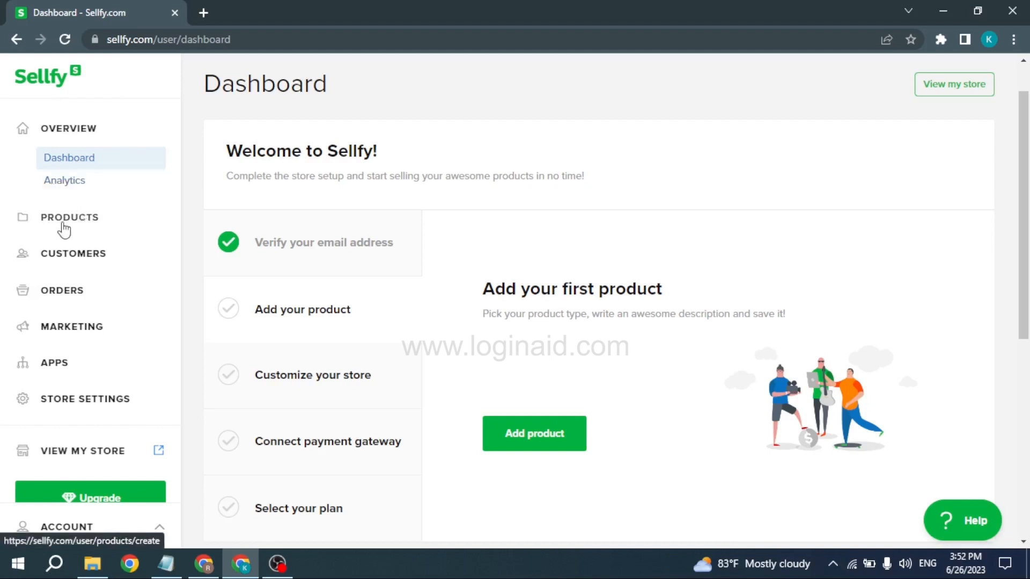
left_click(69, 217)
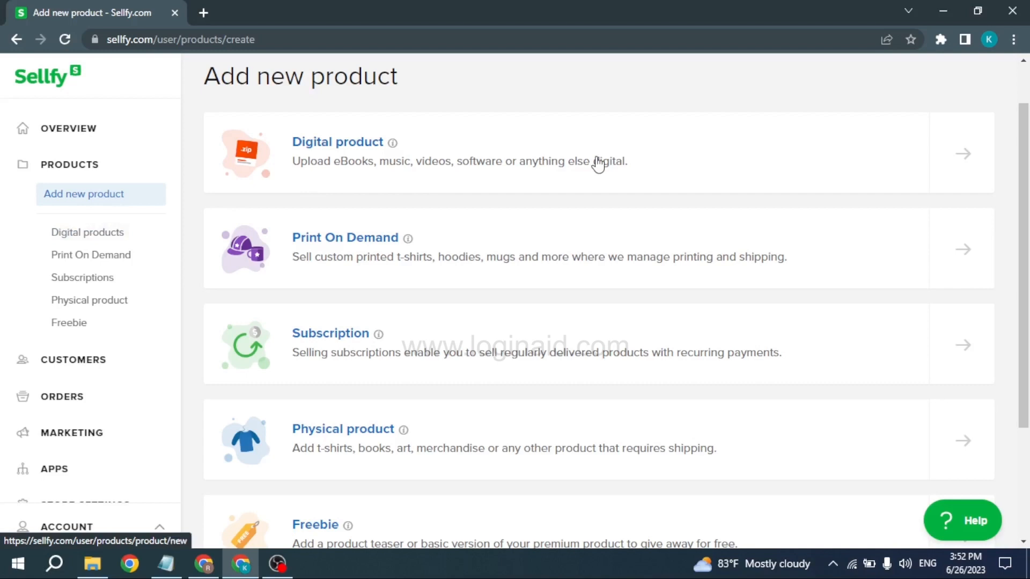
mouse_move(332, 113)
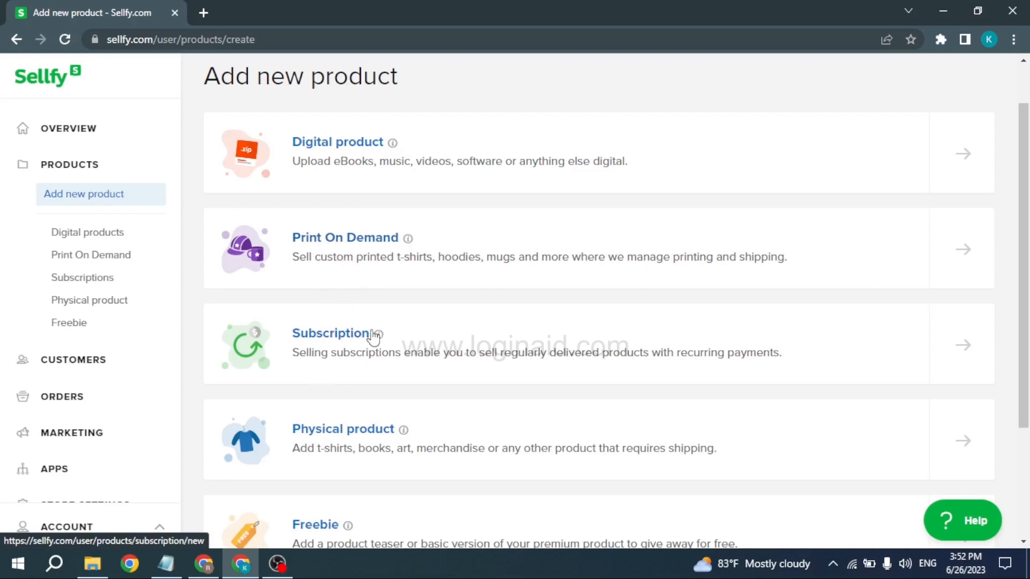
mouse_move(948, 312)
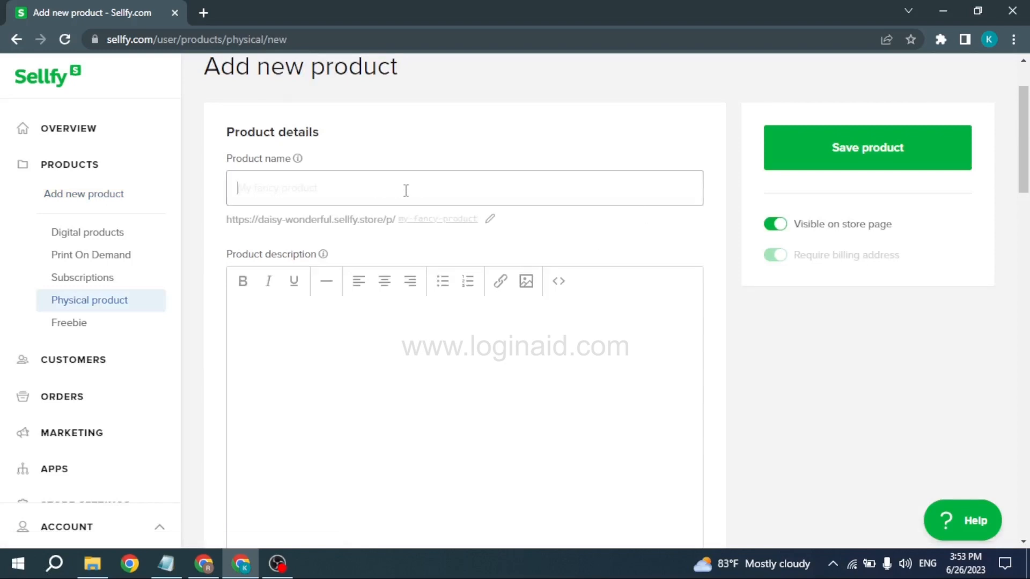
Name the product 'daisy denim' and assign it to the denim category.
type("daisy denim")
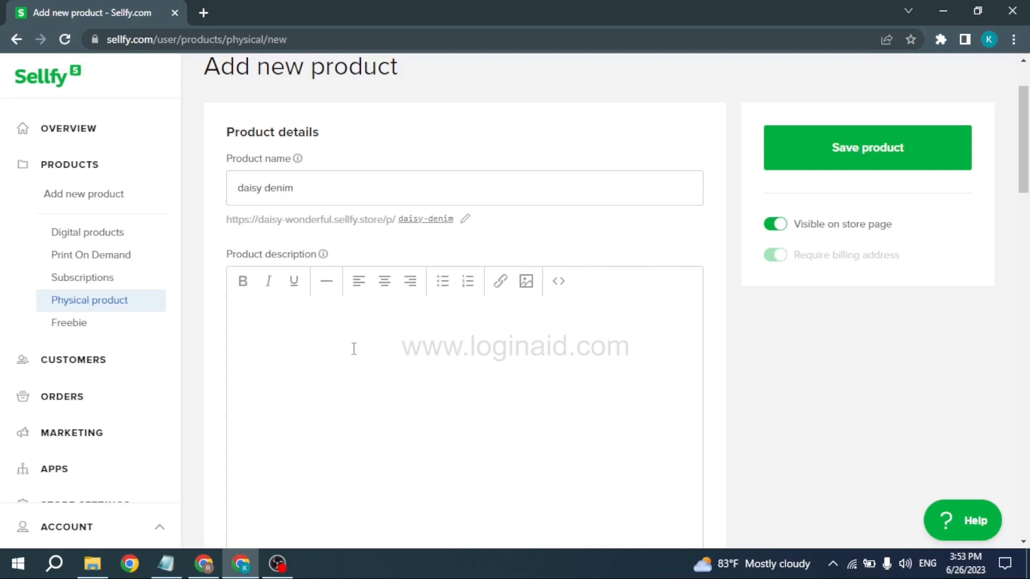
scroll("down", 3)
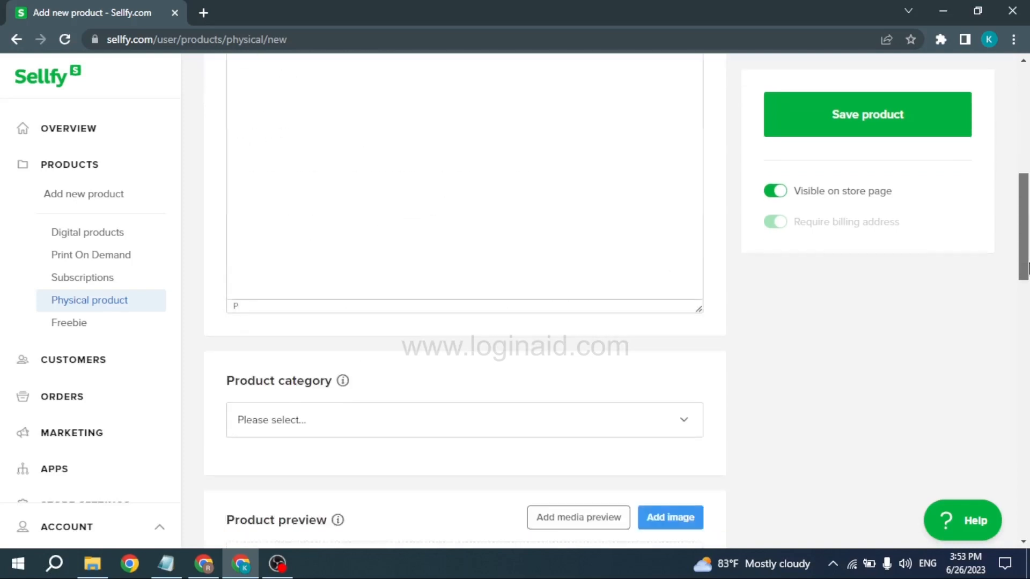
scroll("down", 3)
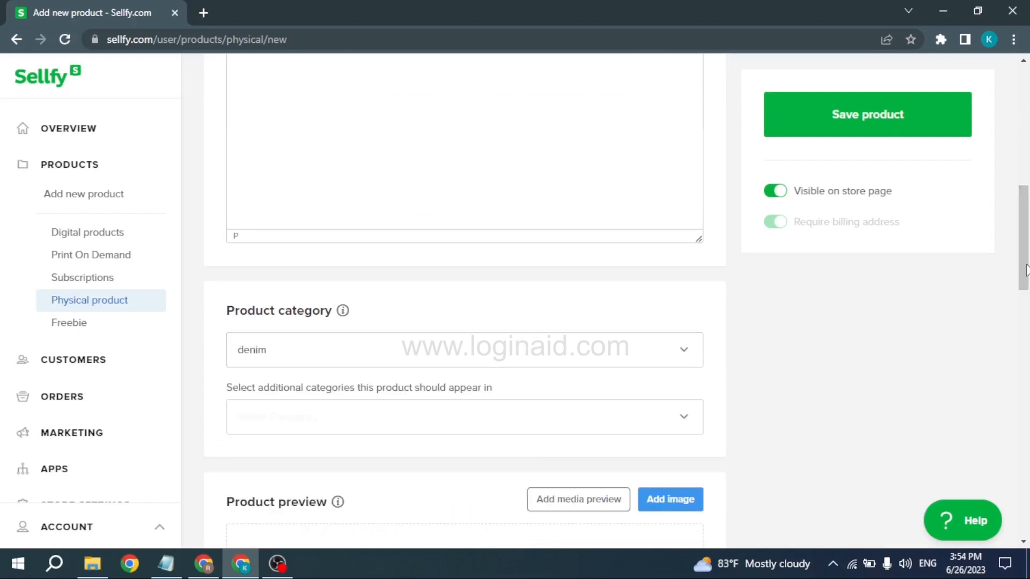
scroll("down", 3)
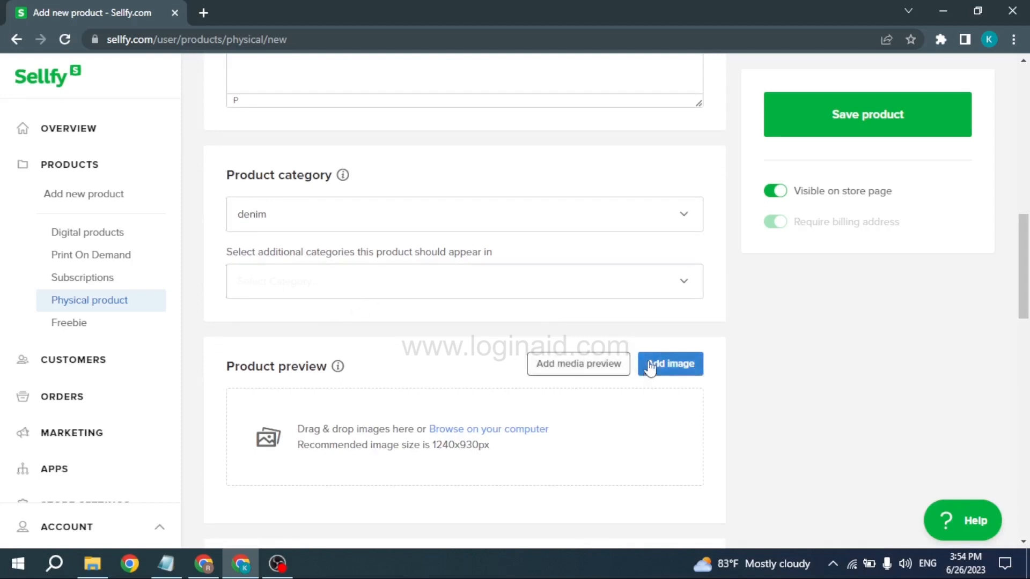
mouse_move(676, 373)
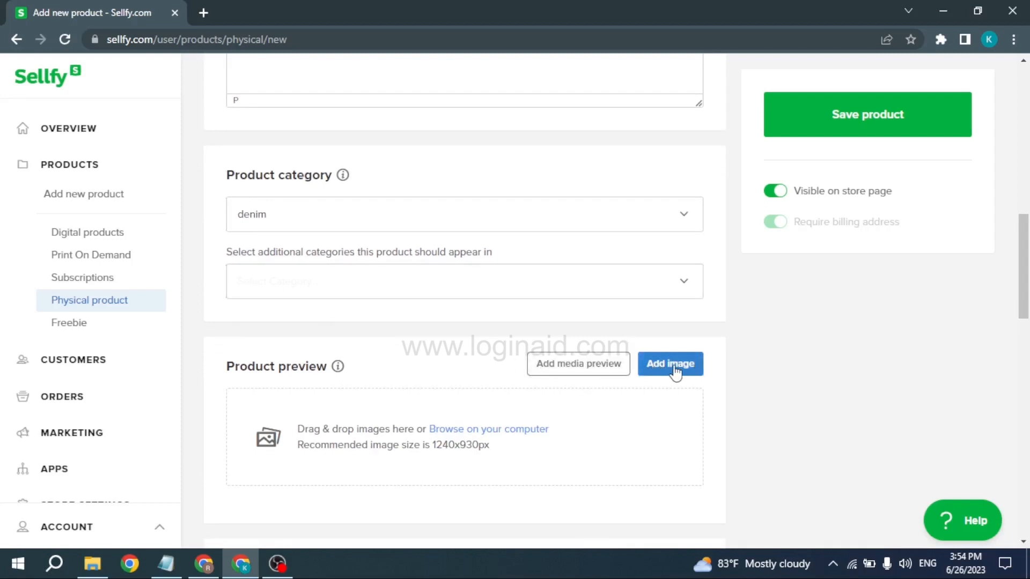
Upload a jeans photo as the preview image and set the price to 25.00 USD.
left_click(669, 364)
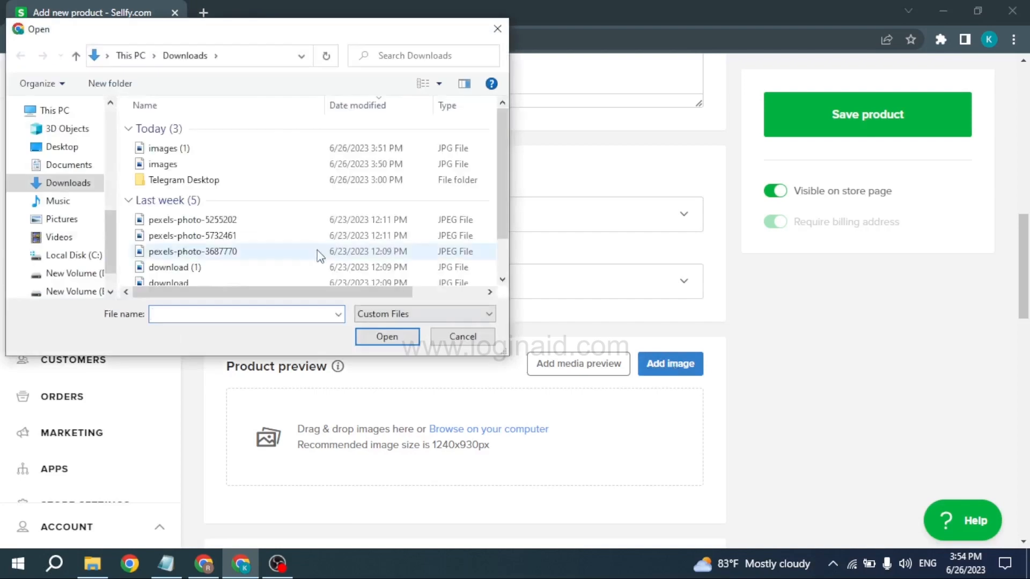
left_click(386, 337)
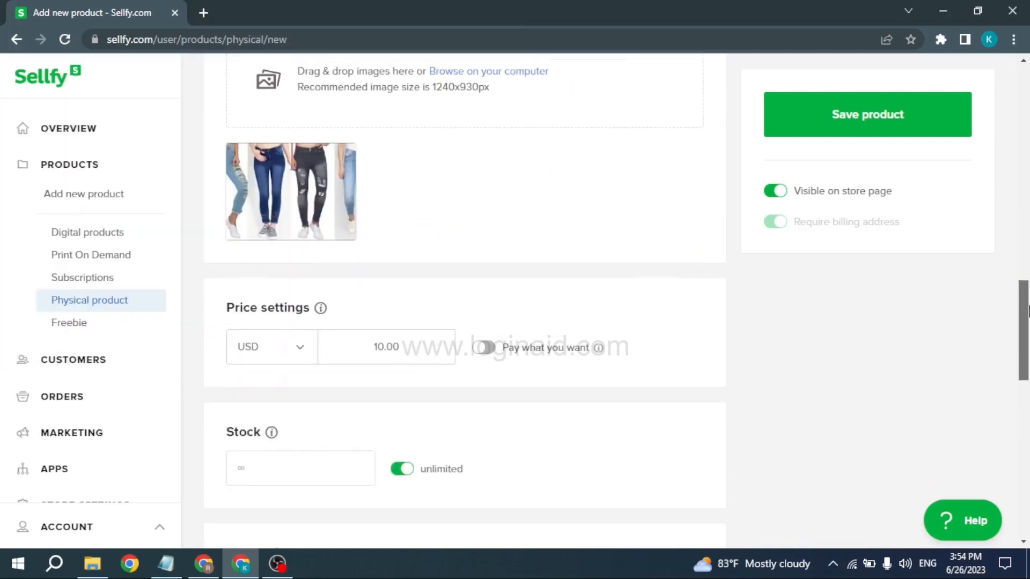
scroll("down", 3)
type("25")
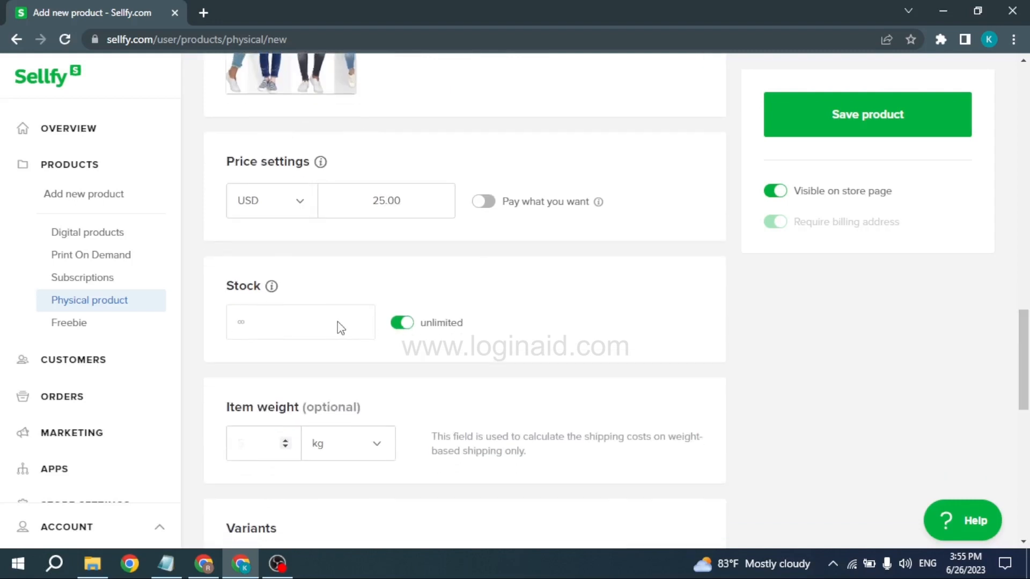
mouse_move(433, 354)
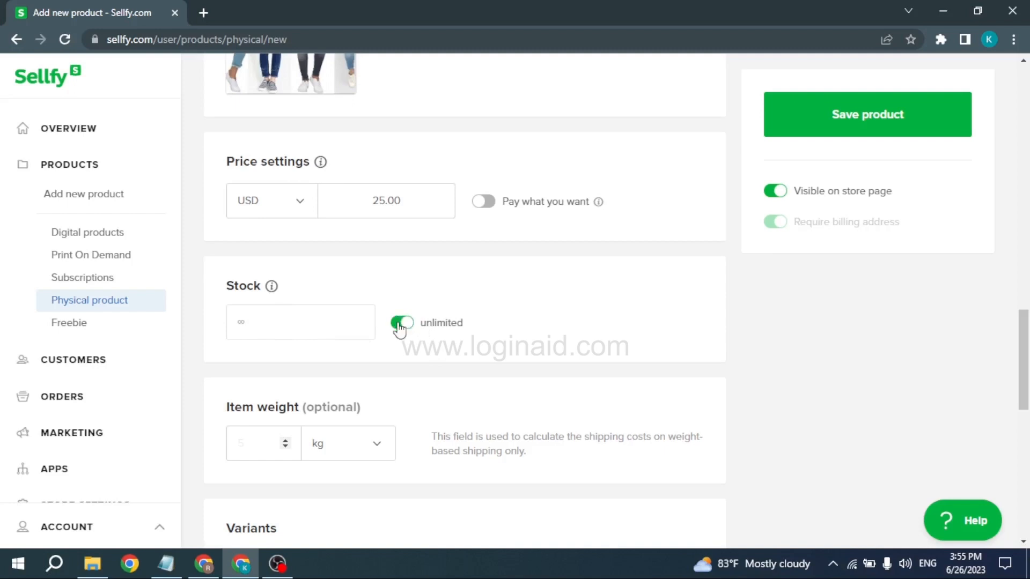
mouse_move(354, 313)
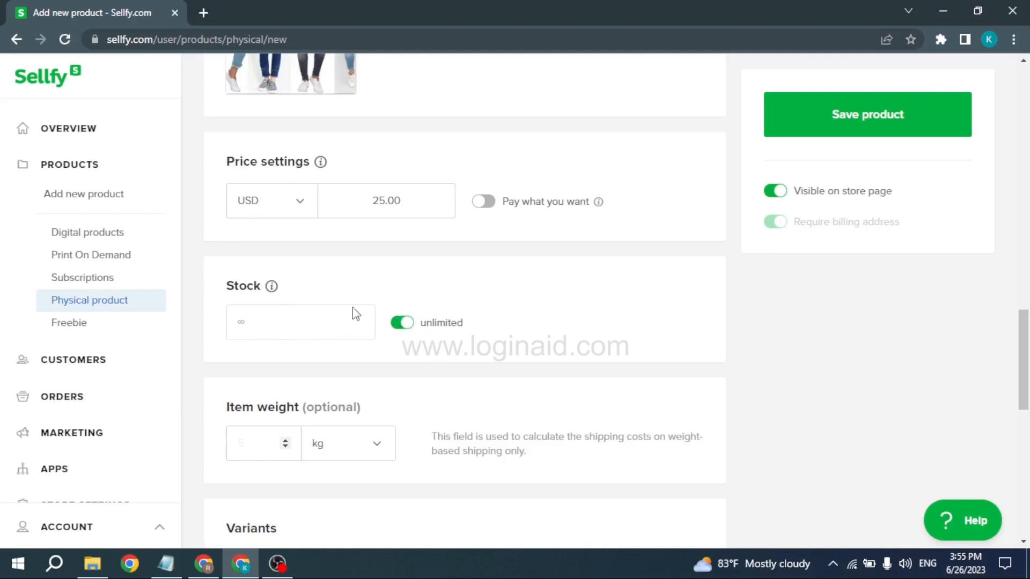
Limit stock to 200 units, set the weight to 5, and describe how denim is made.
left_click(401, 323)
type("200")
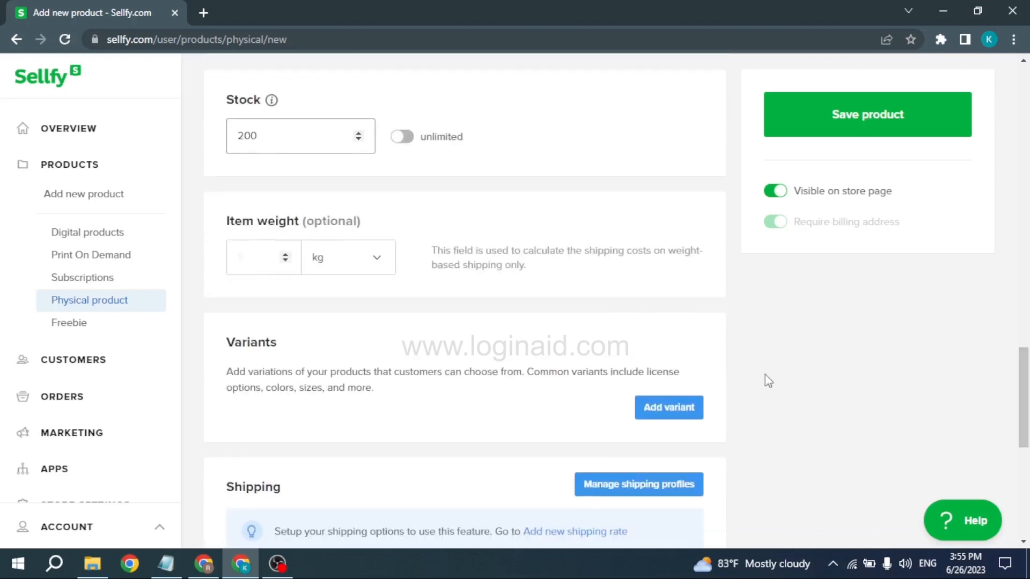
left_click(261, 258)
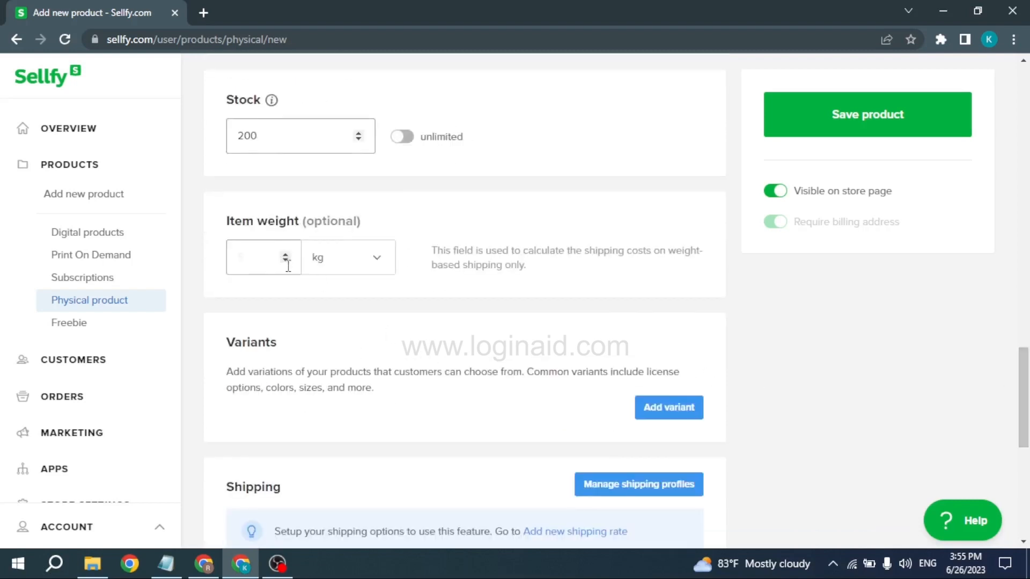
type("5")
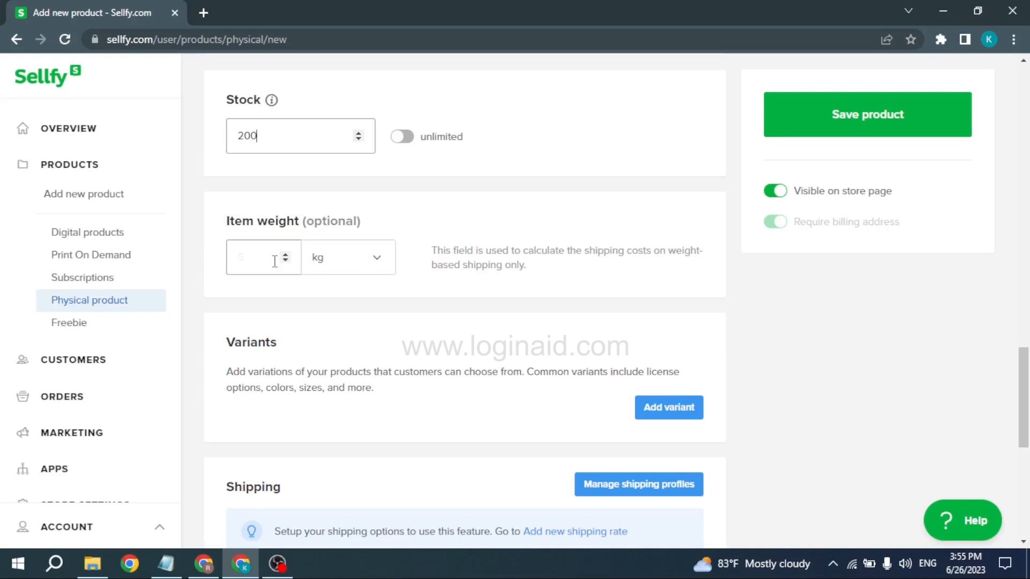
scroll("down", 3)
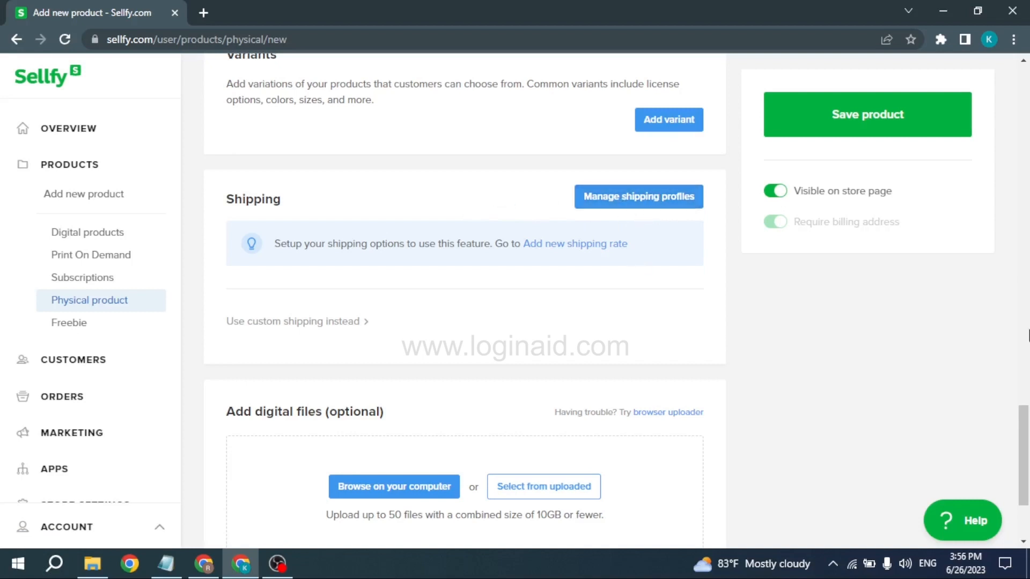
scroll("down", 3)
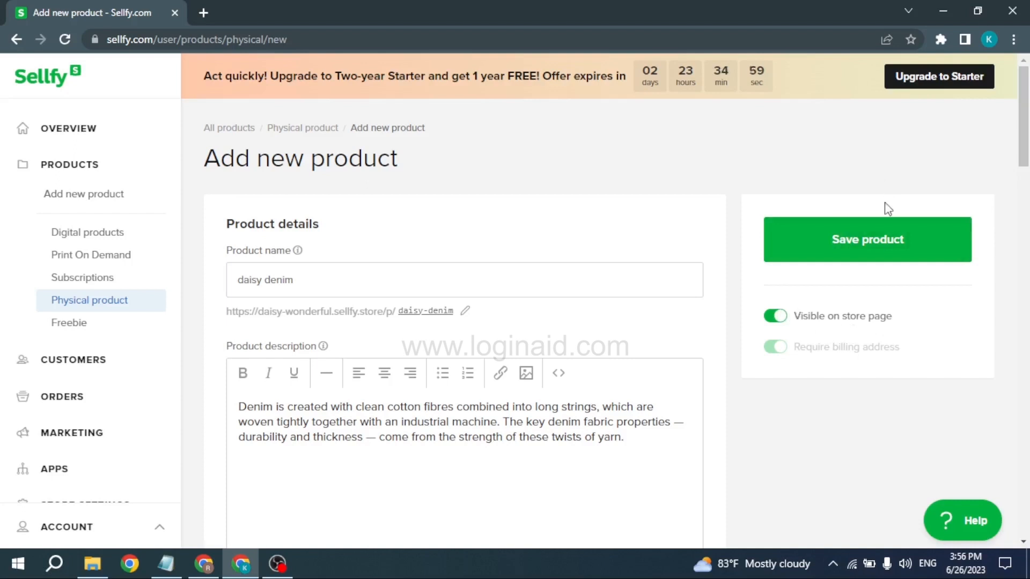
Save 'daisy denim' so it appears in All products, visible, at $25.00.
left_click(867, 239)
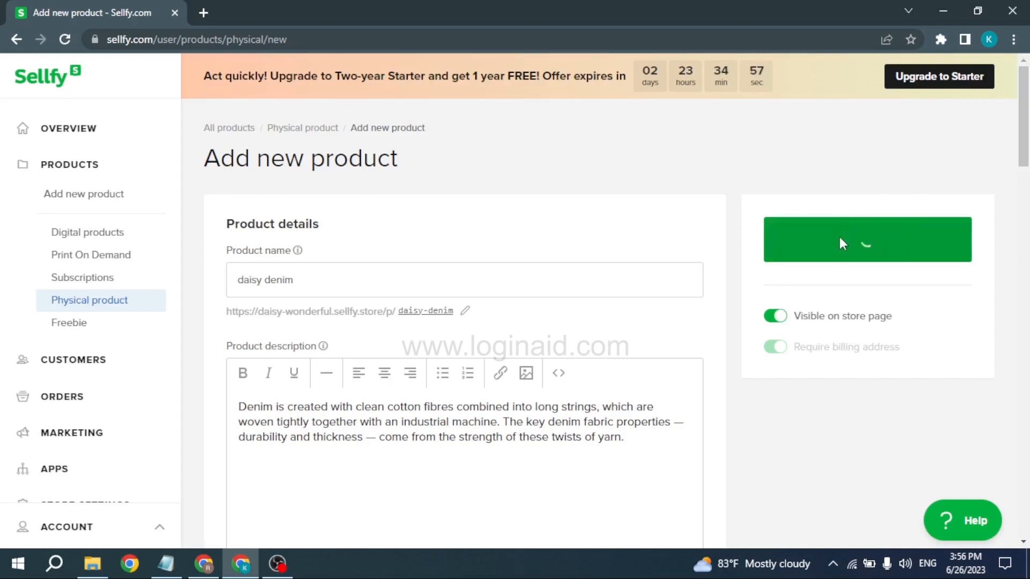
left_click(843, 239)
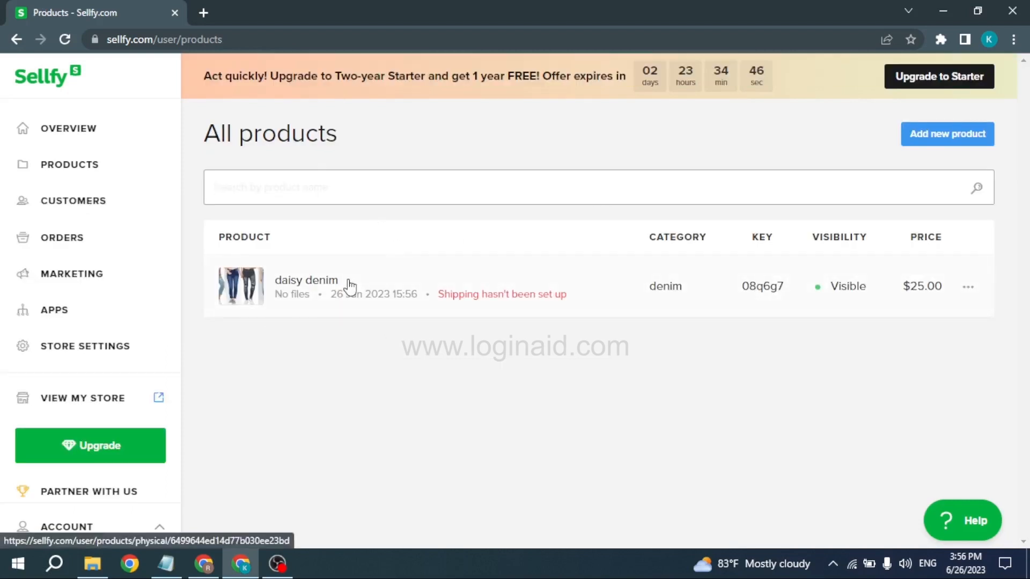
mouse_move(341, 364)
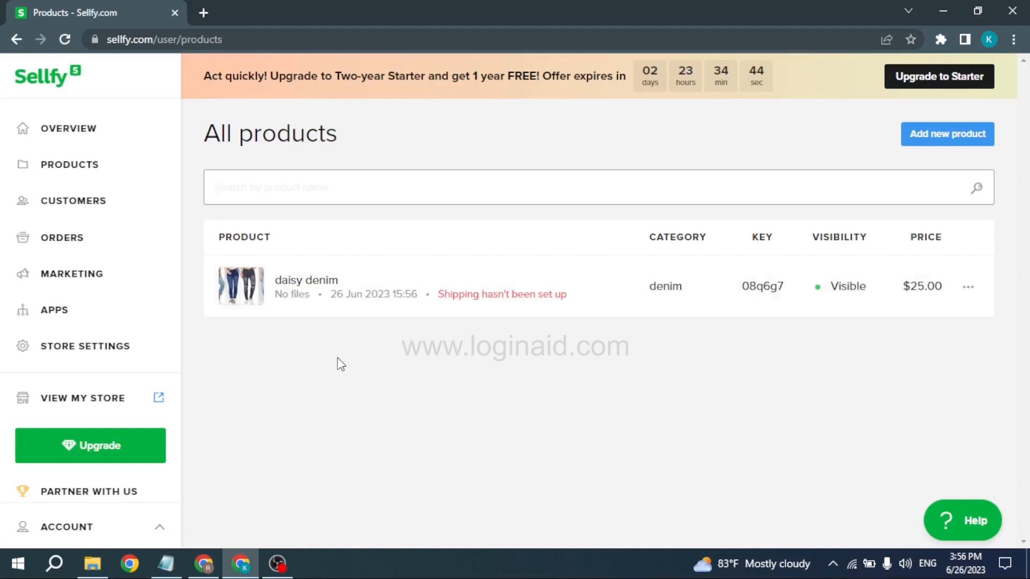
mouse_move(559, 289)
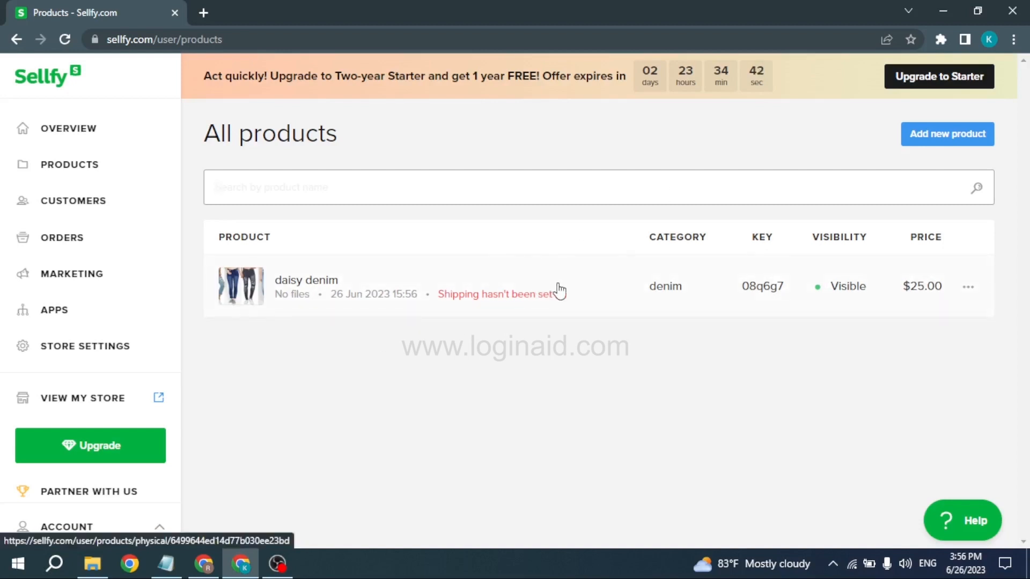
mouse_move(618, 306)
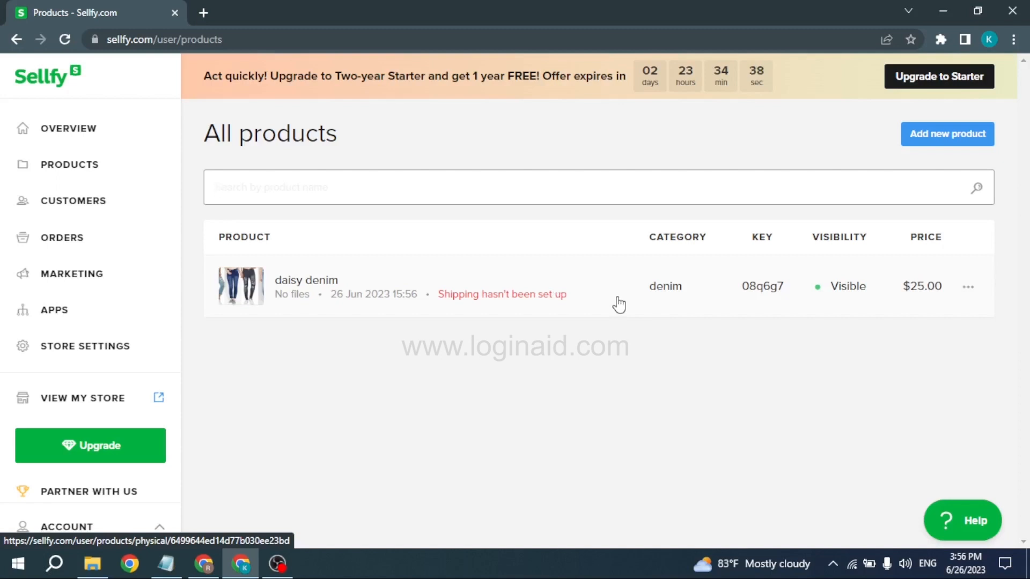
mouse_move(340, 293)
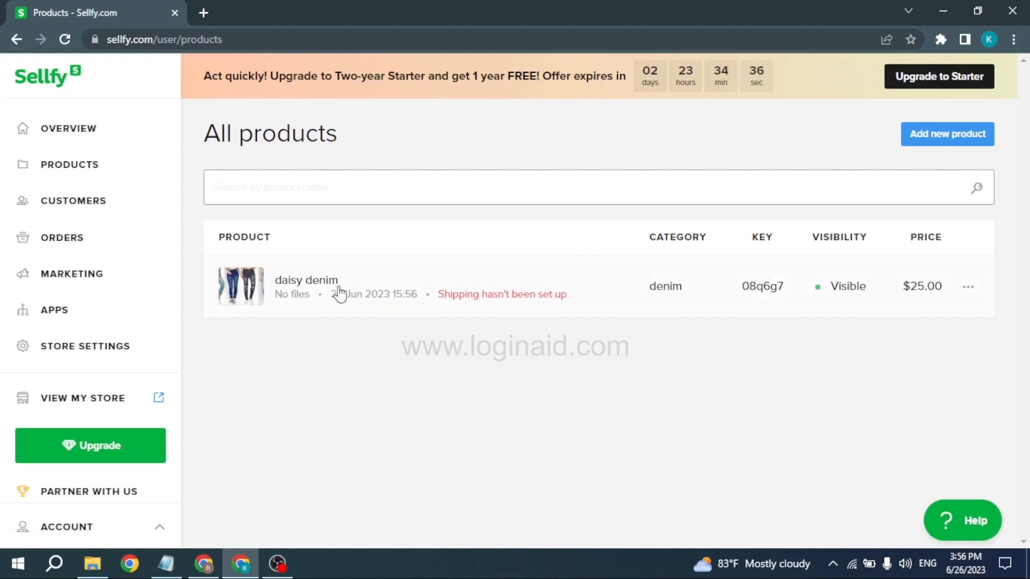